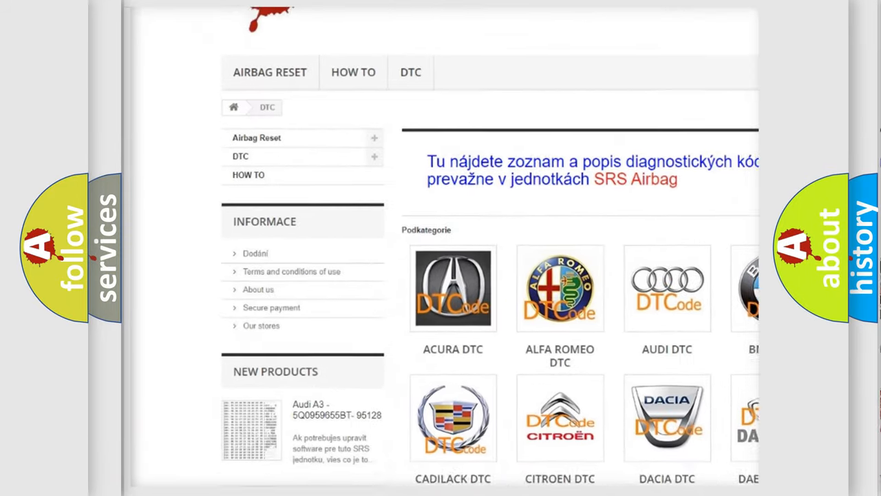
pyautogui.scroll(-3)
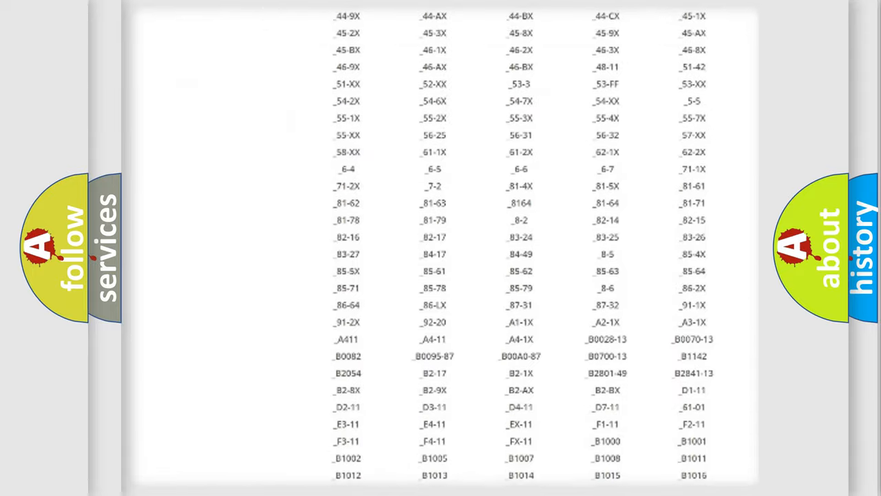
pyautogui.scroll(-3)
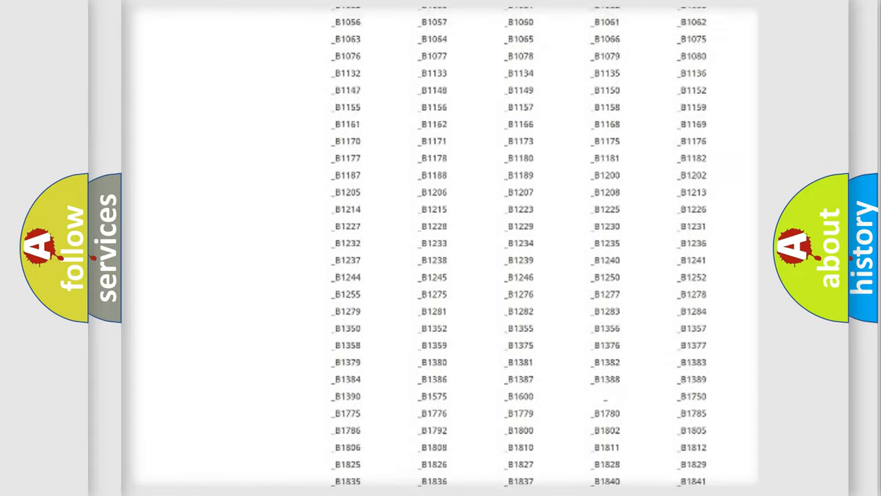